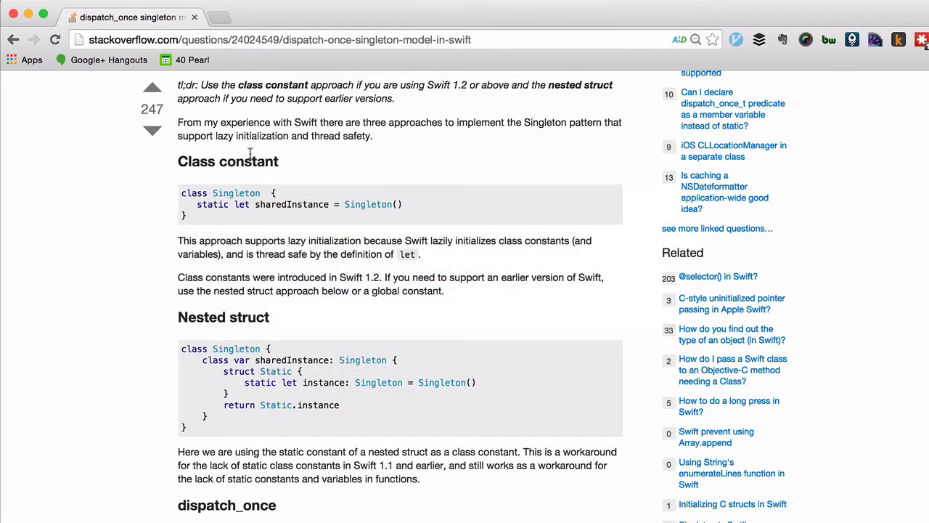
# - Import Foundation and declare class CurrencyFormatter subclassing NSNumberFormatter
pyautogui.scroll(-3)
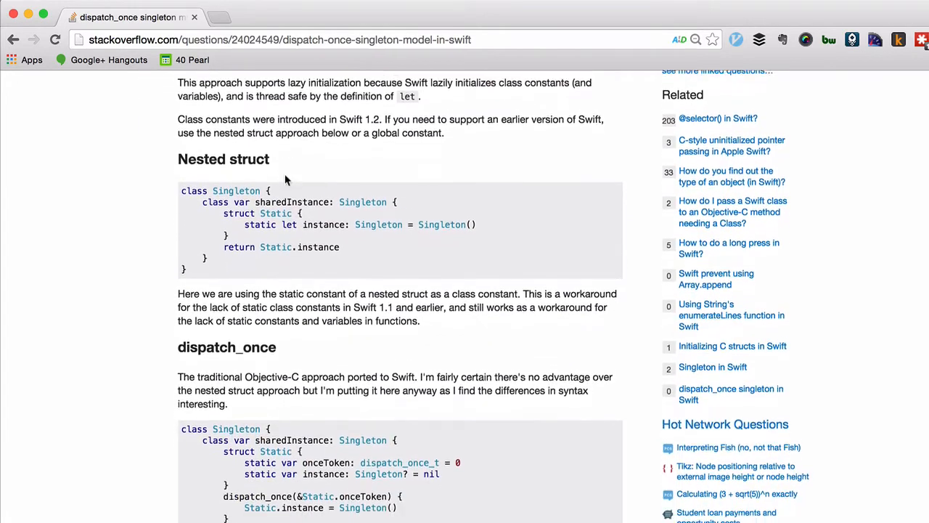
pyautogui.scroll(3)
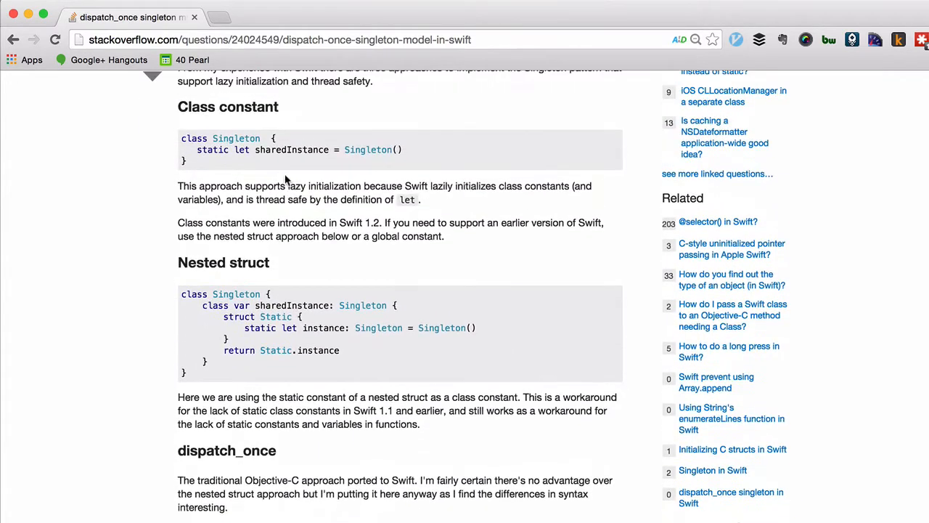
pyautogui.scroll(3)
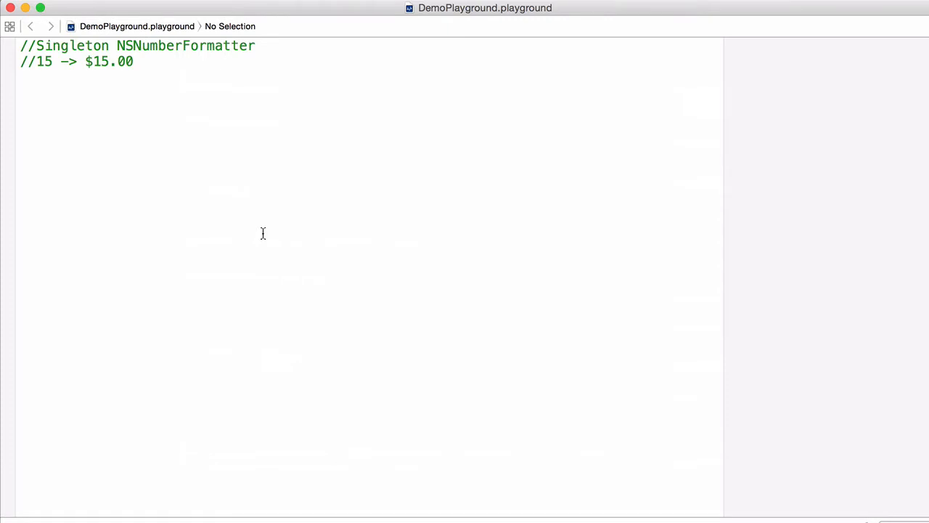
pyautogui.moveTo(119, 60)
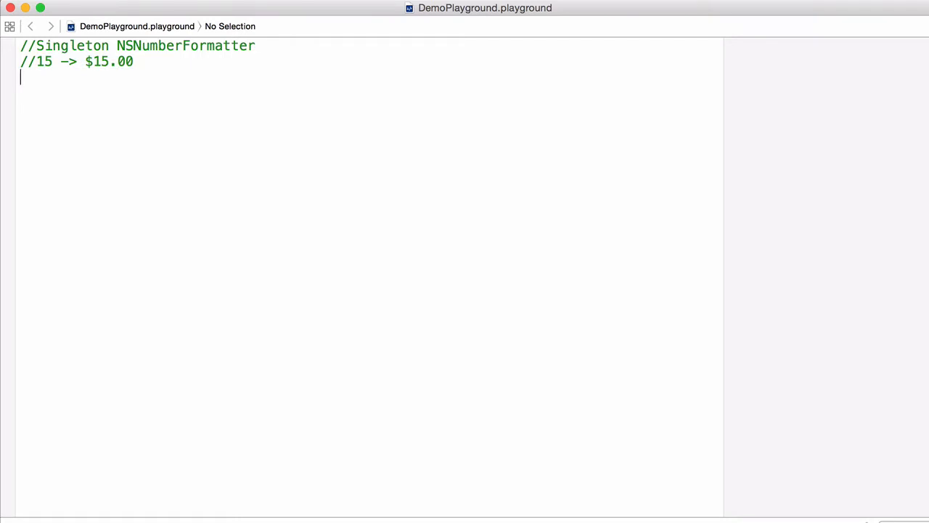
pyautogui.write('import Foundation')
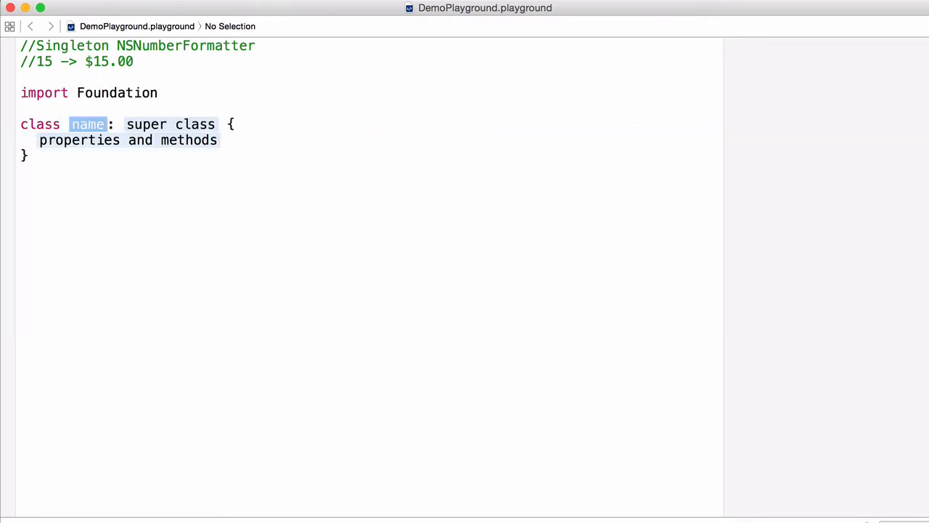
pyautogui.write('CurrencyFormatter')
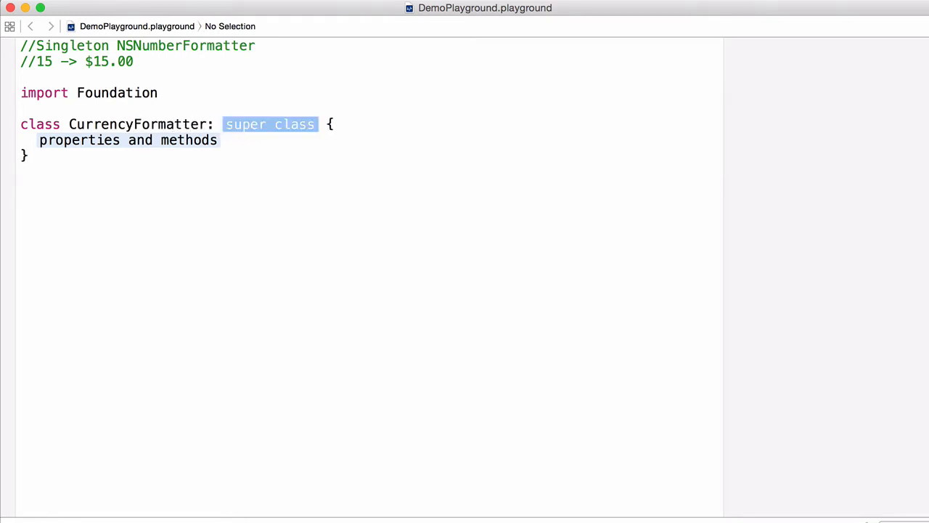
pyautogui.write('NSNumberFormatt')
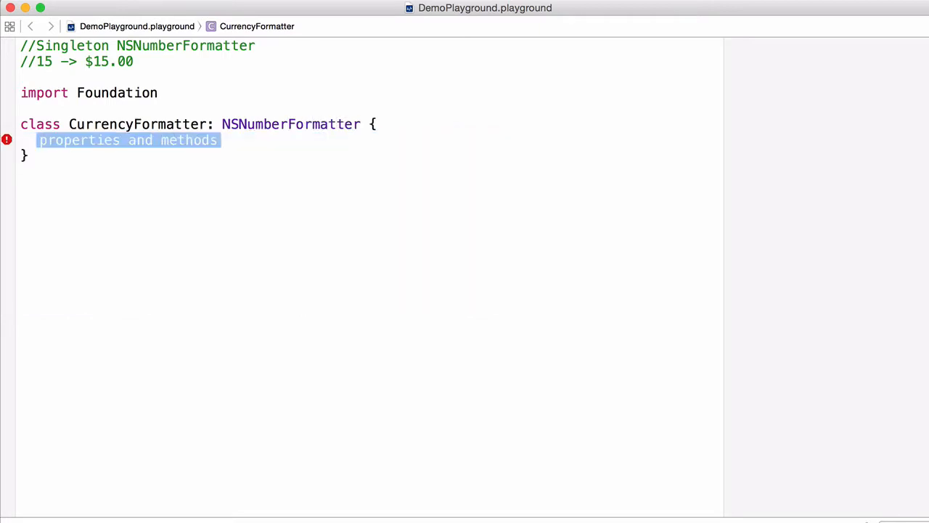
# - Add a required init(coder:) that calls super.init(coder:)
pyautogui.write('required')
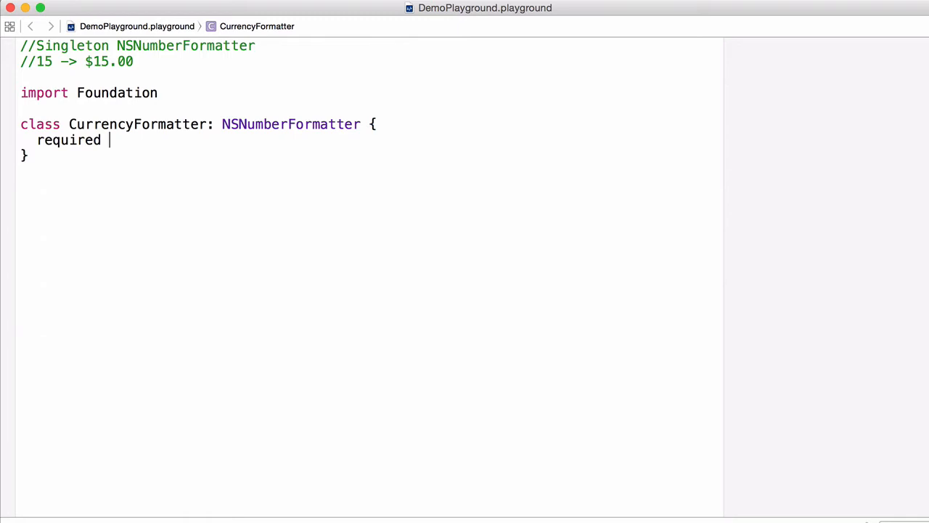
pyautogui.write('init(coder aDecoder: NSCoder) {')
pyautogui.write('super.init(coder: aDecoder')
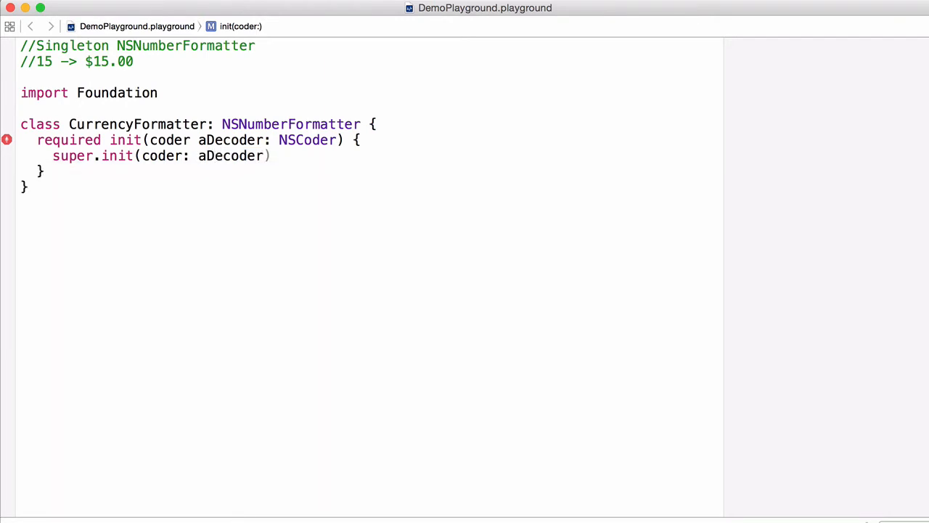
pyautogui.click(43, 171)
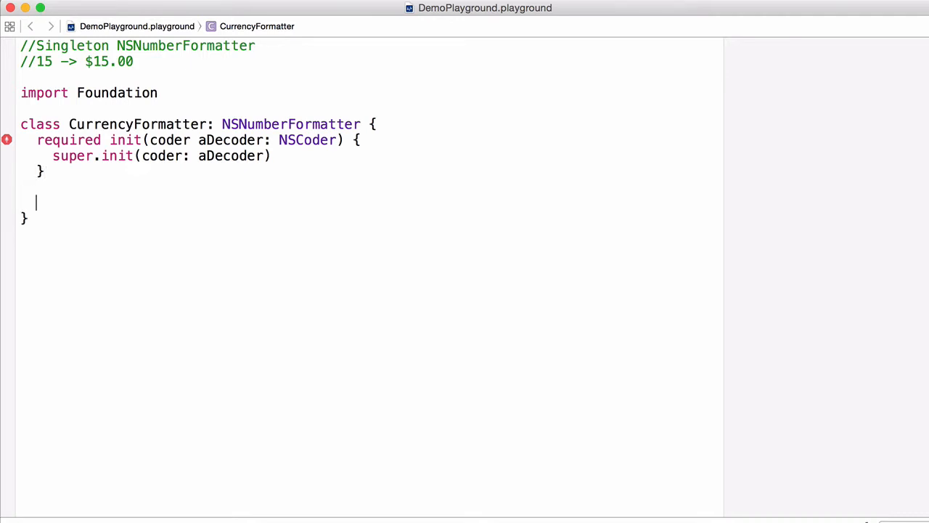
# - Override init() calling super, setting current locale, two fraction digits, decimal separator and .CurrencyStyle
pyautogui.write('override init')
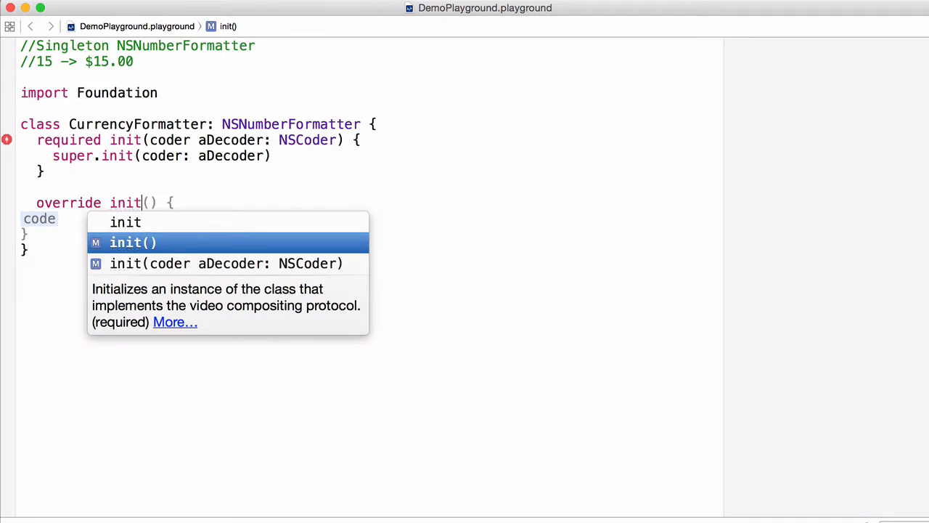
pyautogui.click(132, 241)
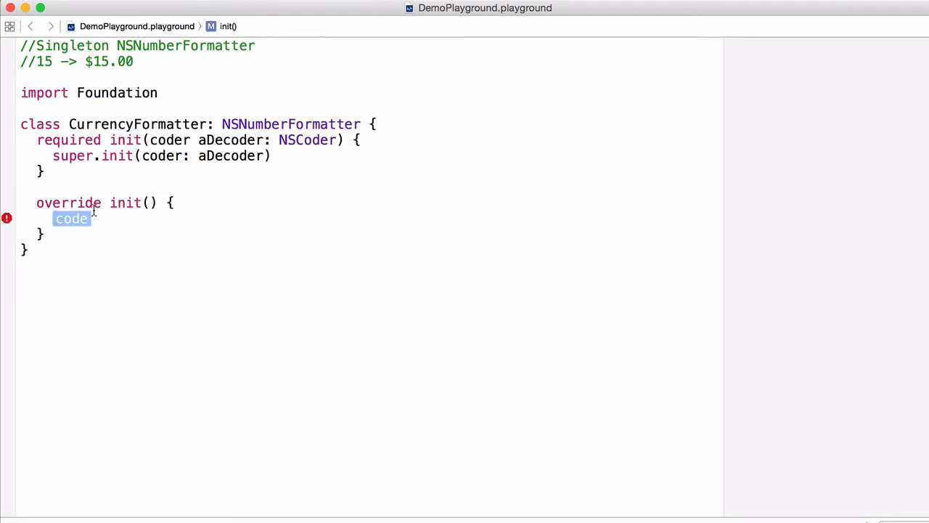
pyautogui.write('super.init(')
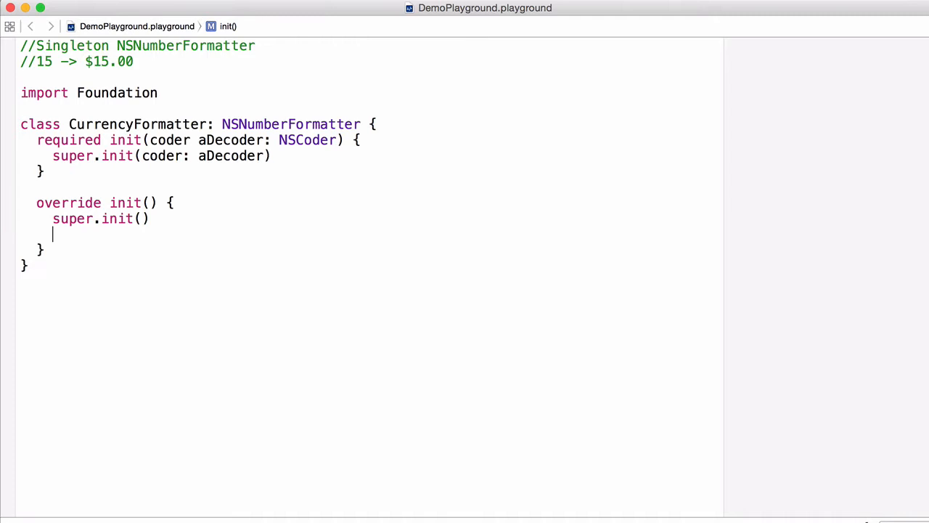
pyautogui.write('self.locale = NSLocale.currentLocale()')
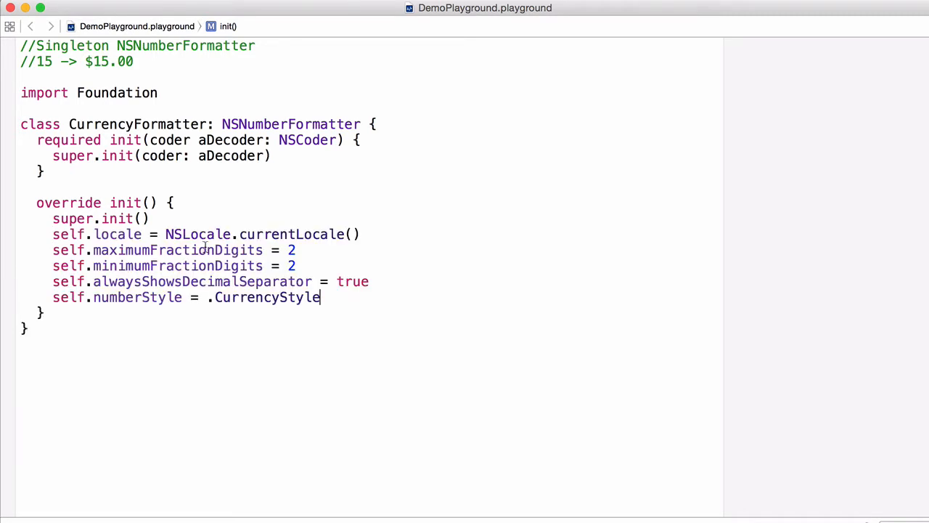
pyautogui.moveTo(345, 308)
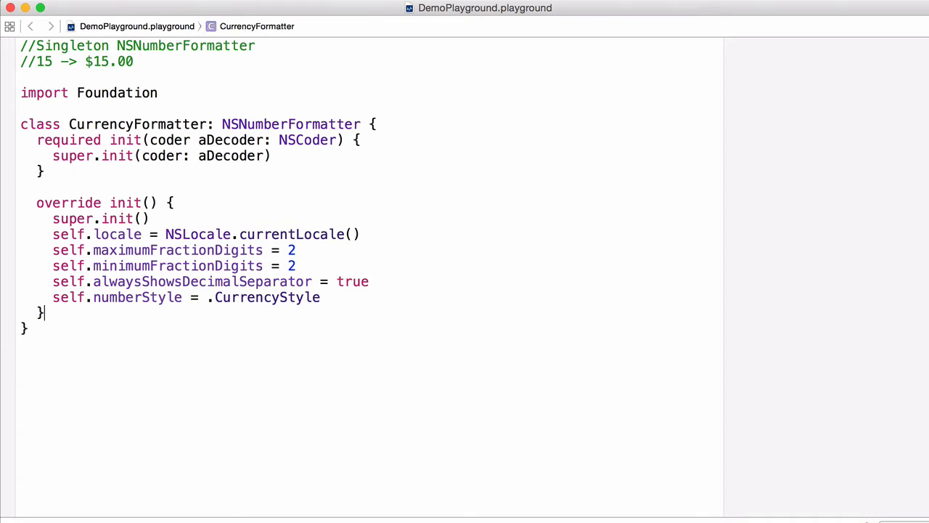
pyautogui.press('Return')
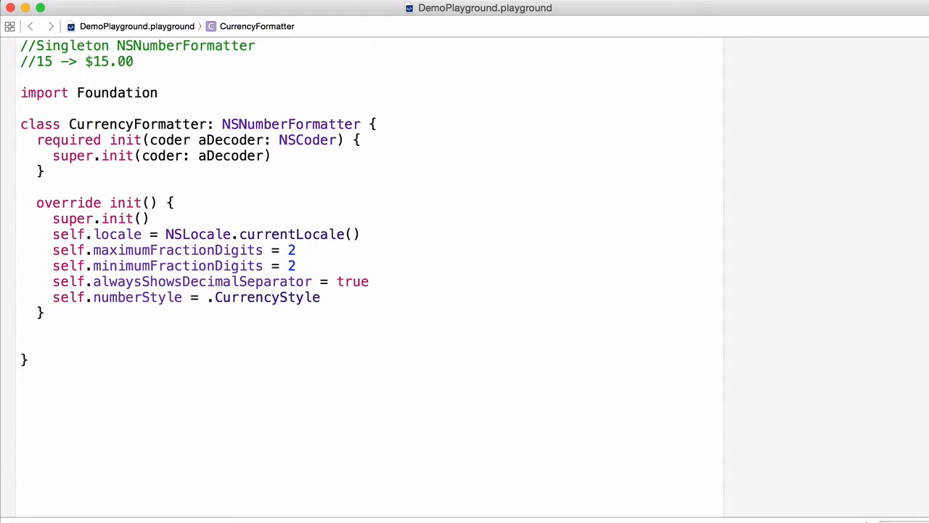
# - Declare static let sharedInstance = CurrencyFormatter() inside the class
pyautogui.write('static')
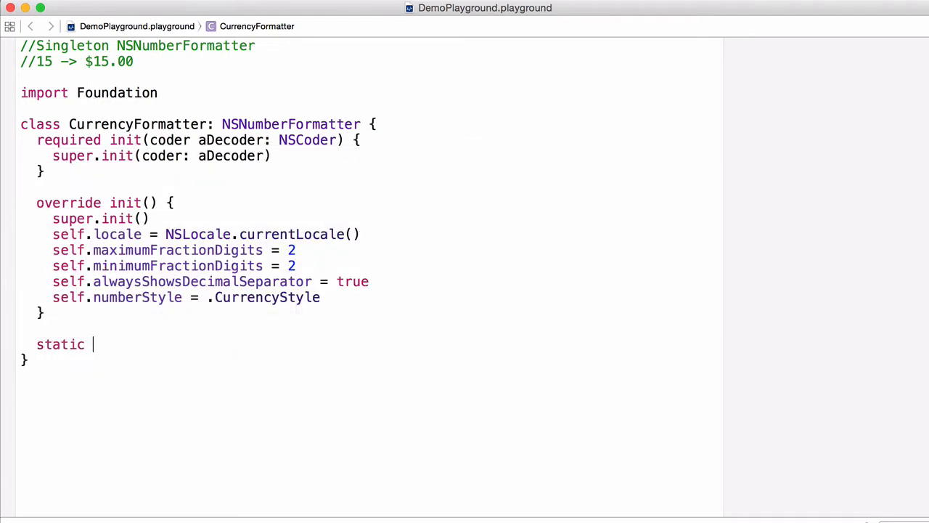
pyautogui.write('let s')
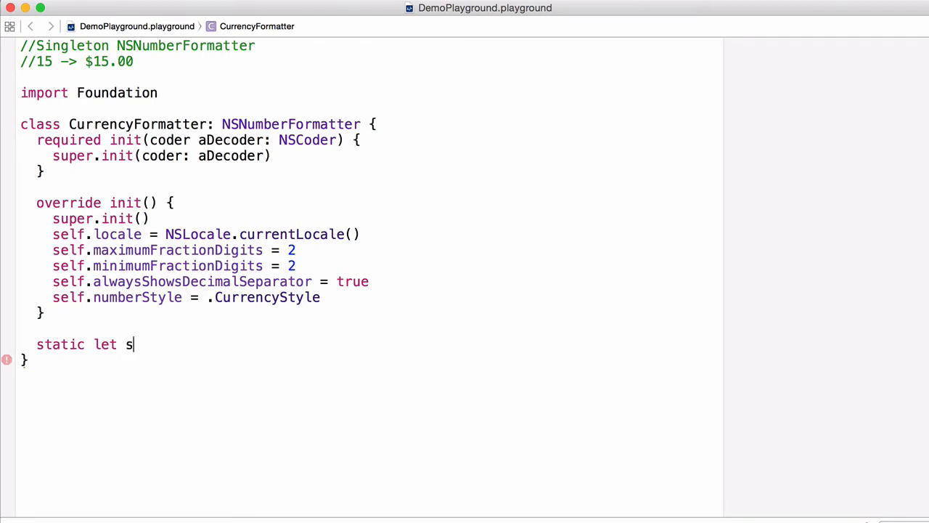
pyautogui.write('haredIns')
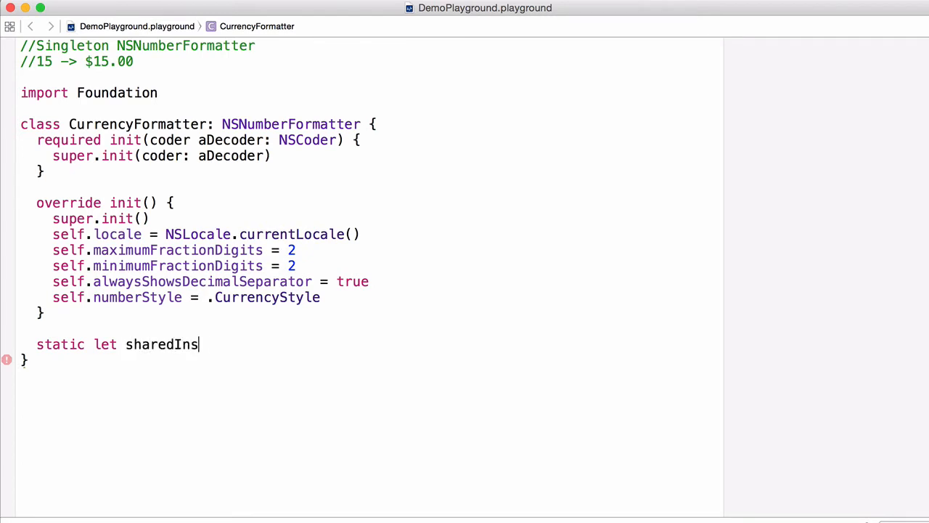
pyautogui.write('tance =')
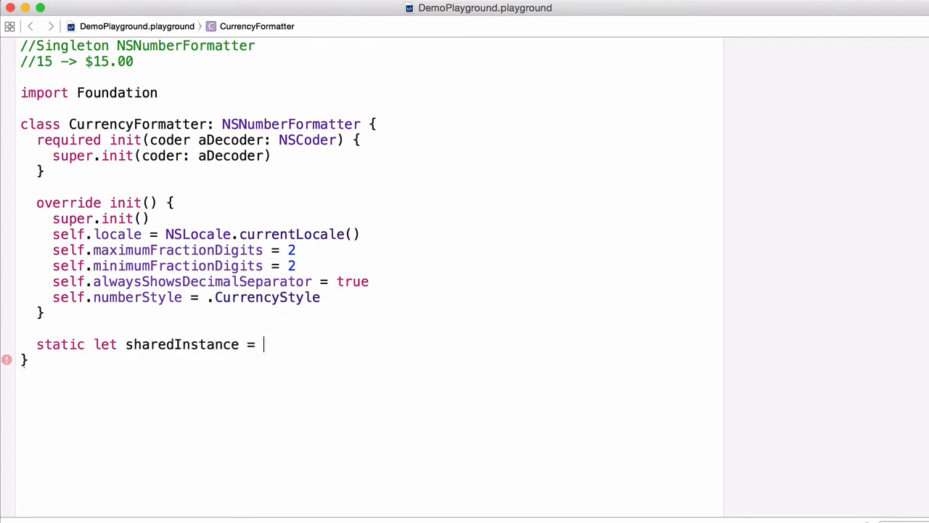
pyautogui.write('CurrencyFormatter()')
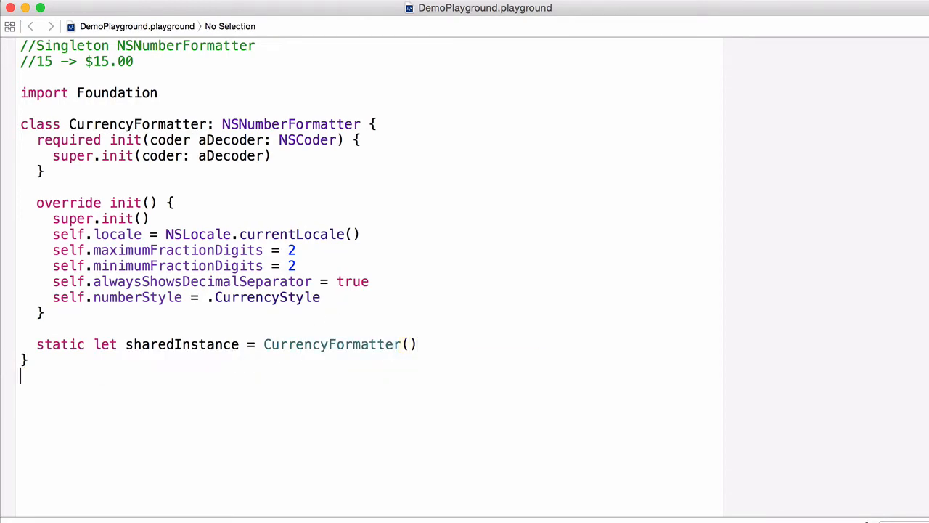
# - Print sharedInstance.stringFromNumber for 20 and 50, yielding $20.00 and $50.00
pyautogui.write('println()')
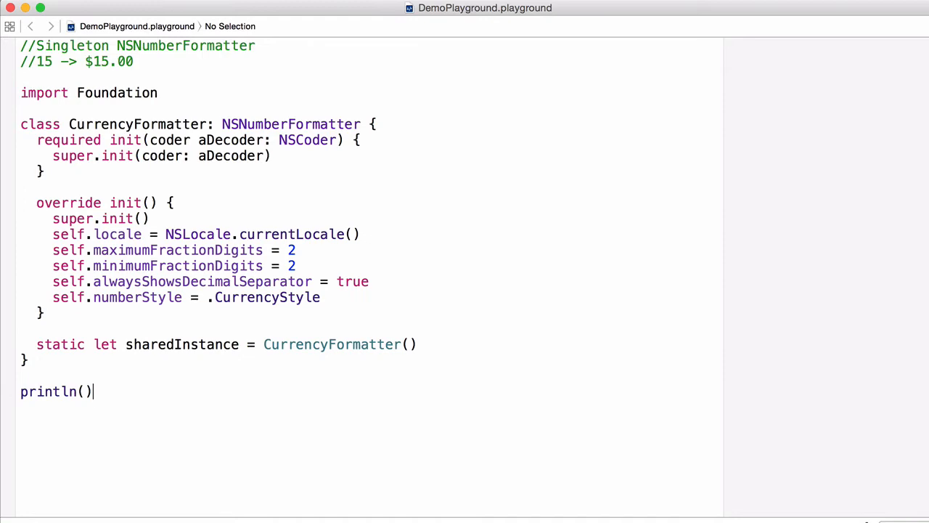
pyautogui.write('CurrencyForma')
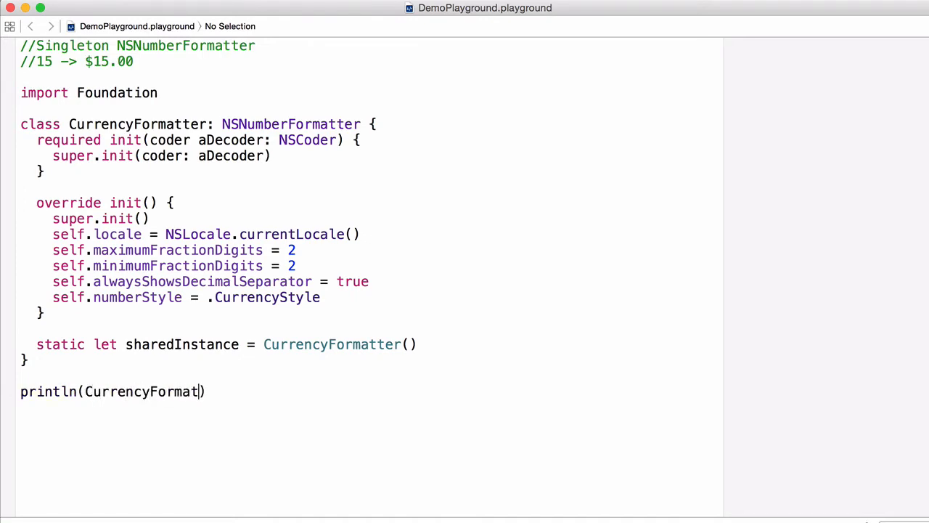
pyautogui.write('ter.sharedInstance.stringFrom')
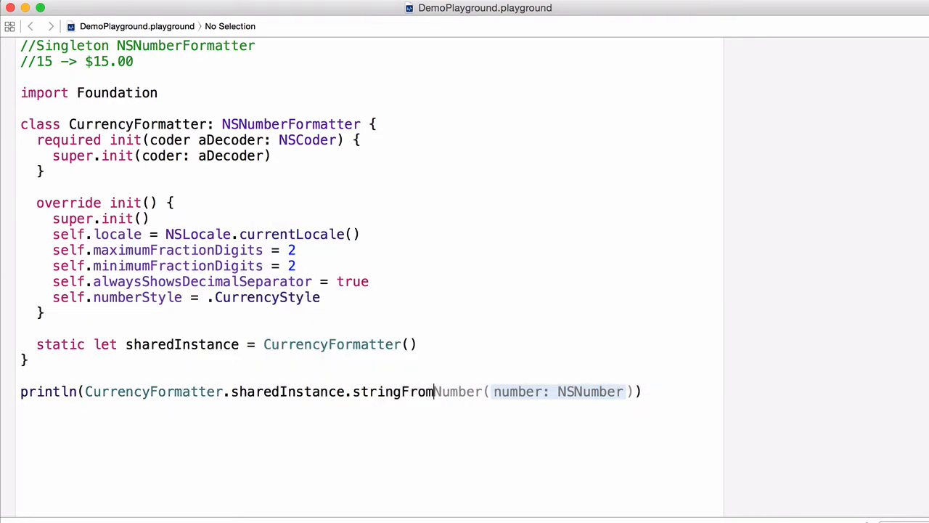
pyautogui.write('2')
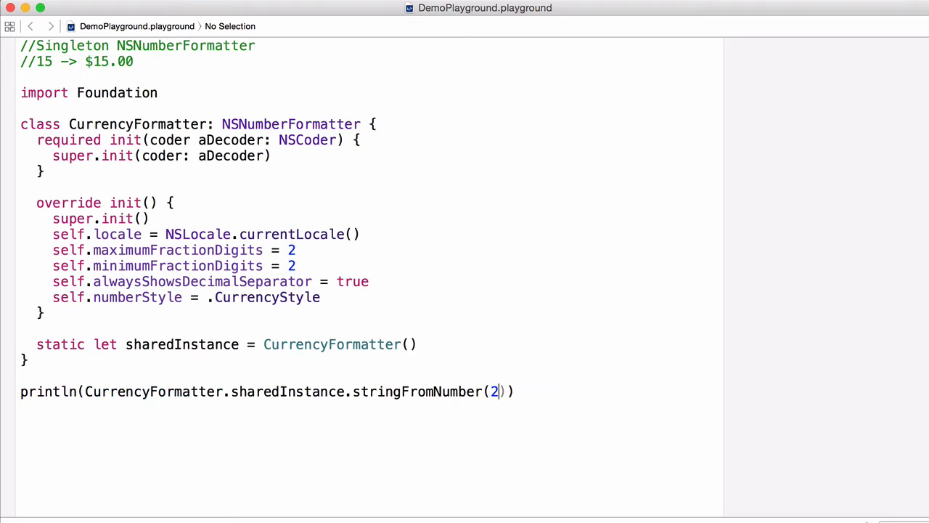
pyautogui.write('0')
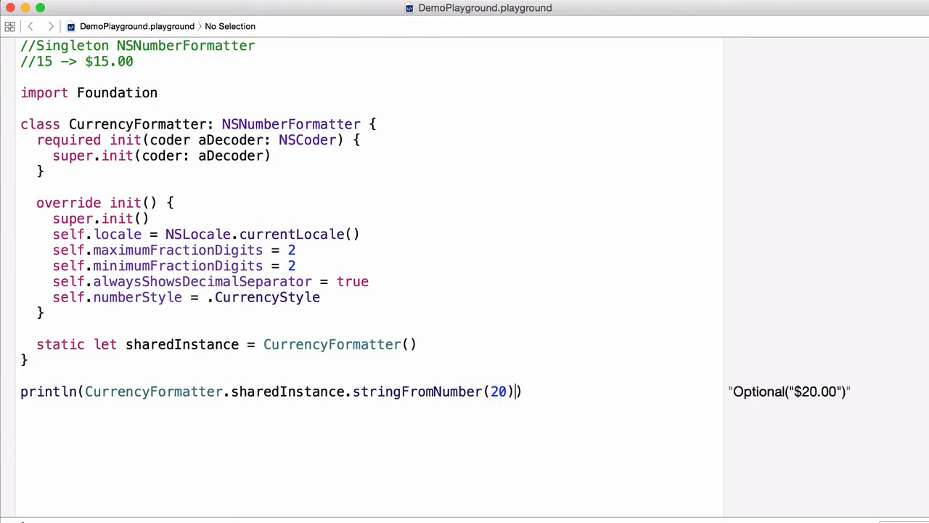
pyautogui.write('!')
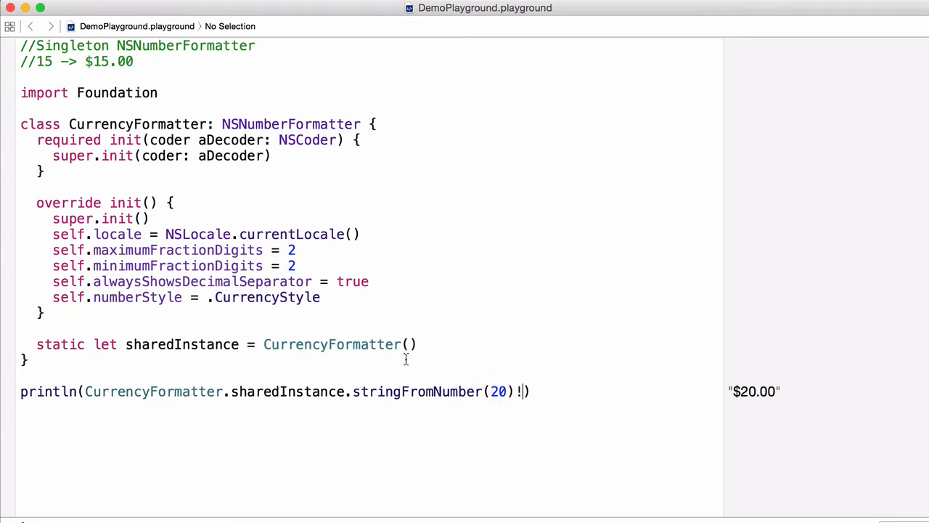
pyautogui.moveTo(534, 447)
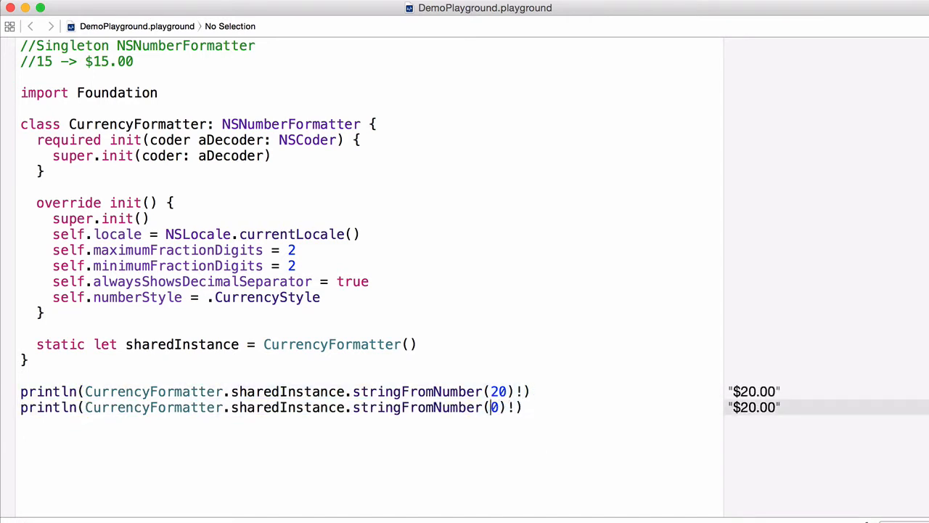
pyautogui.write('5')
pyautogui.write('println(CurrencyFormatter.sharedInstance)')
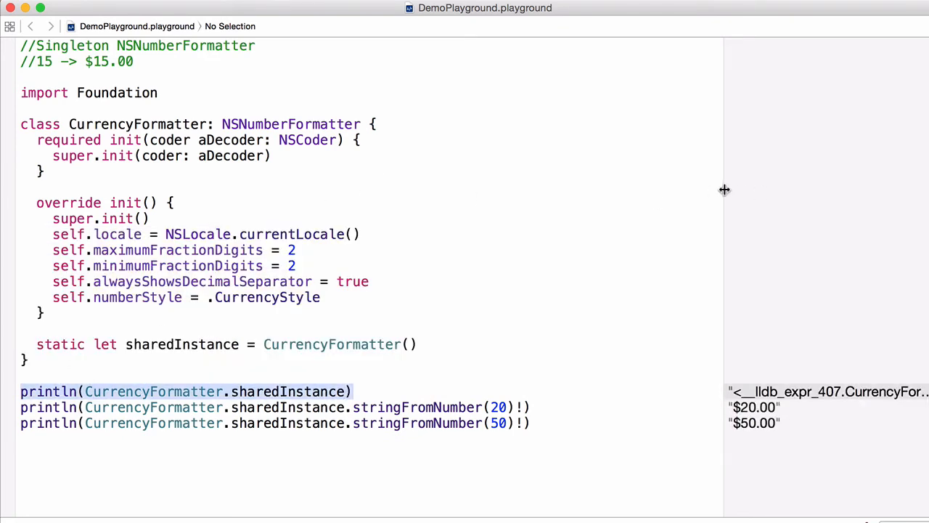
# - Widen the results sidebar to read the instance address, then remove the sharedInstance print lines
pyautogui.moveTo(722, 196); pyautogui.dragTo(578, 196)
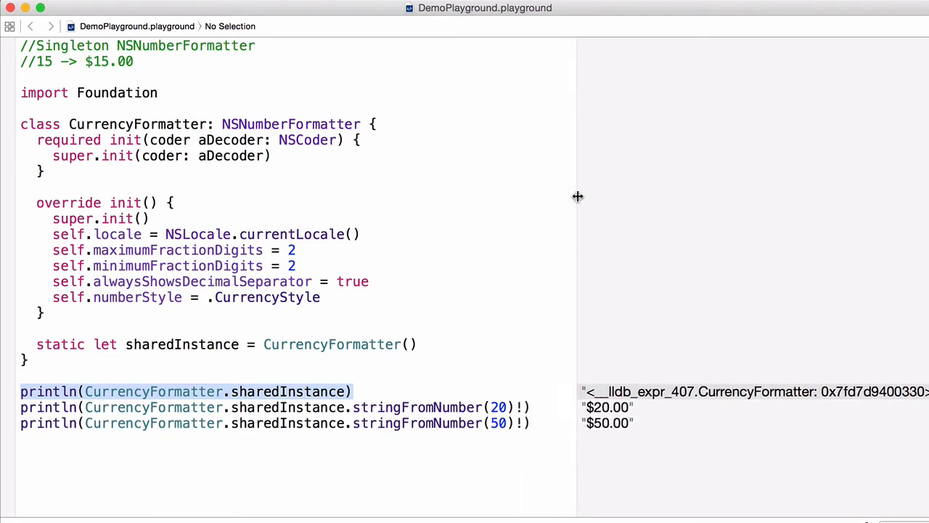
pyautogui.moveTo(578, 197)
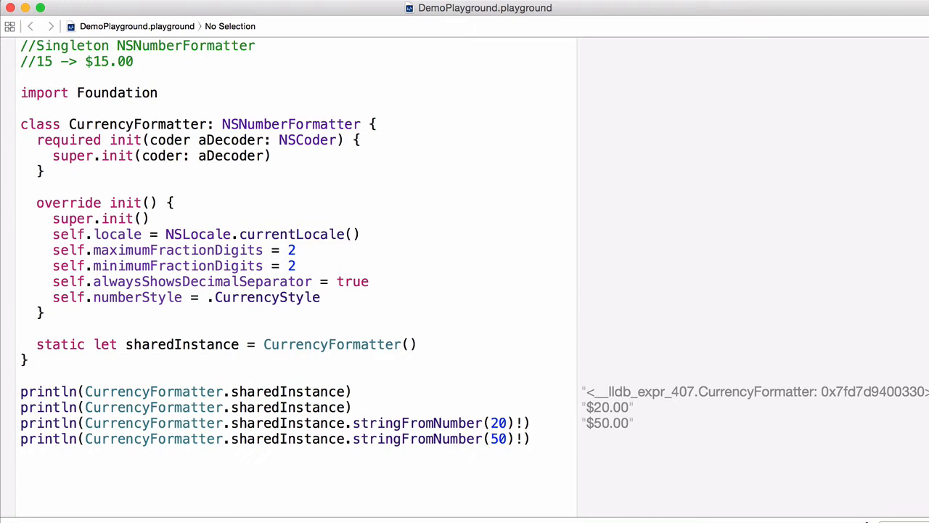
pyautogui.click(351, 406)
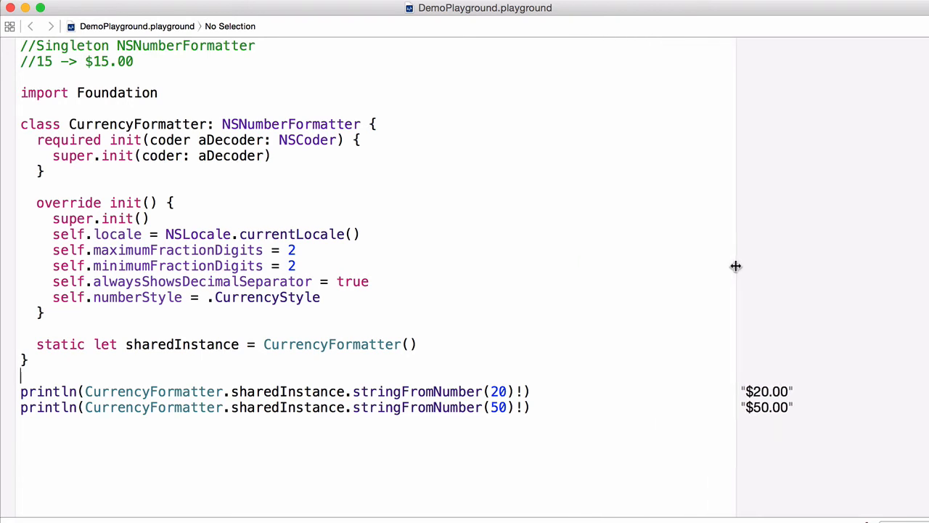
# - Replace the static constant with class var sharedInstance: CurrencyFormatter { } with an empty body
pyautogui.click(341, 281)
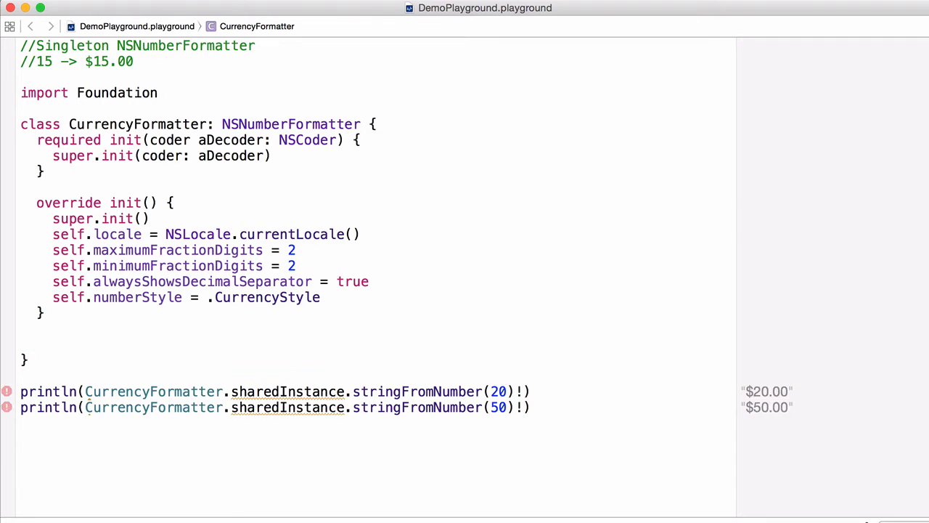
pyautogui.write('class name {')
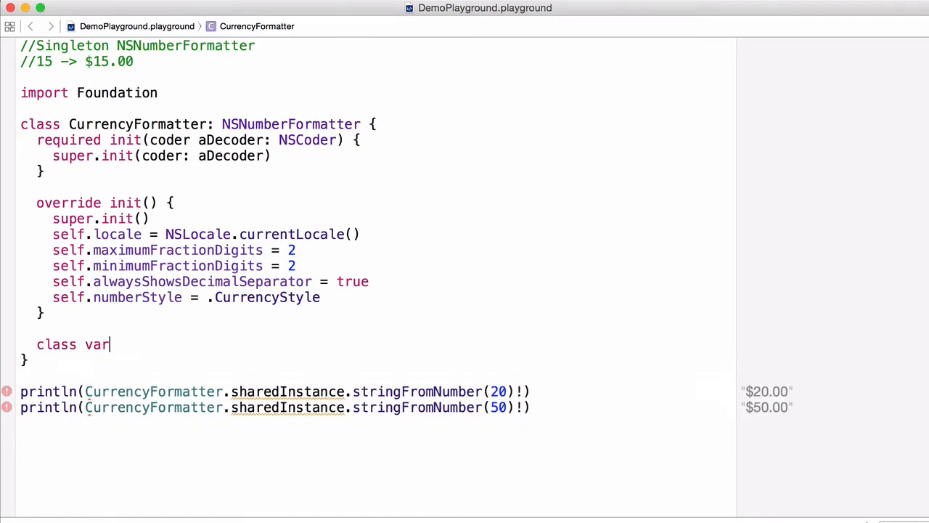
pyautogui.write('shared')
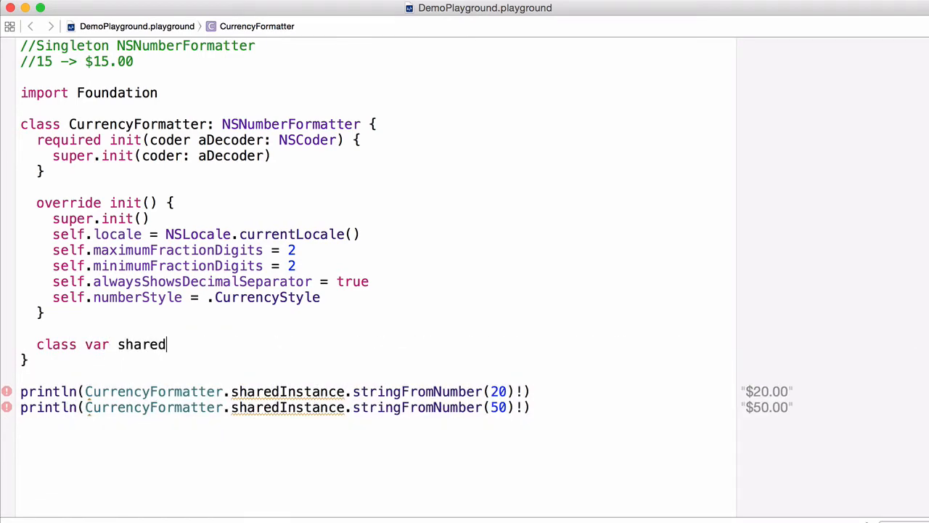
pyautogui.write('Instance =')
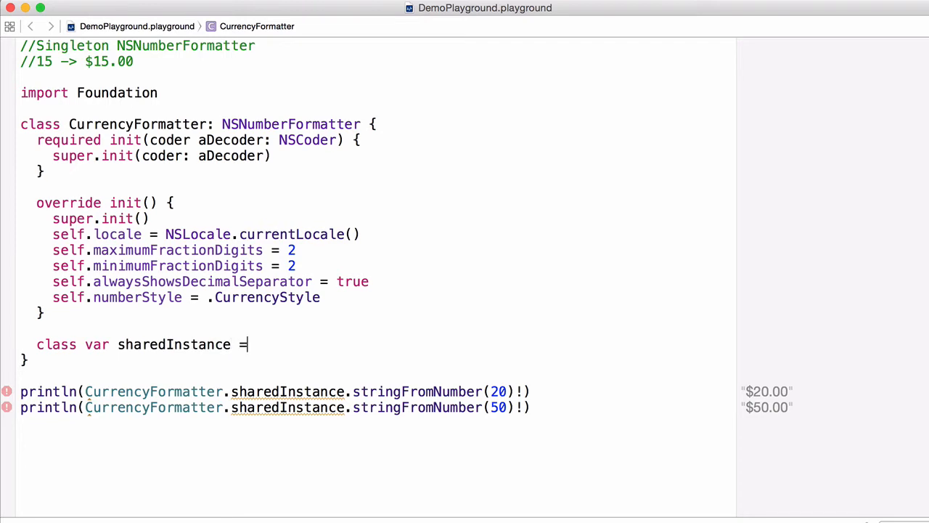
pyautogui.write(': CurrencyFormatter')
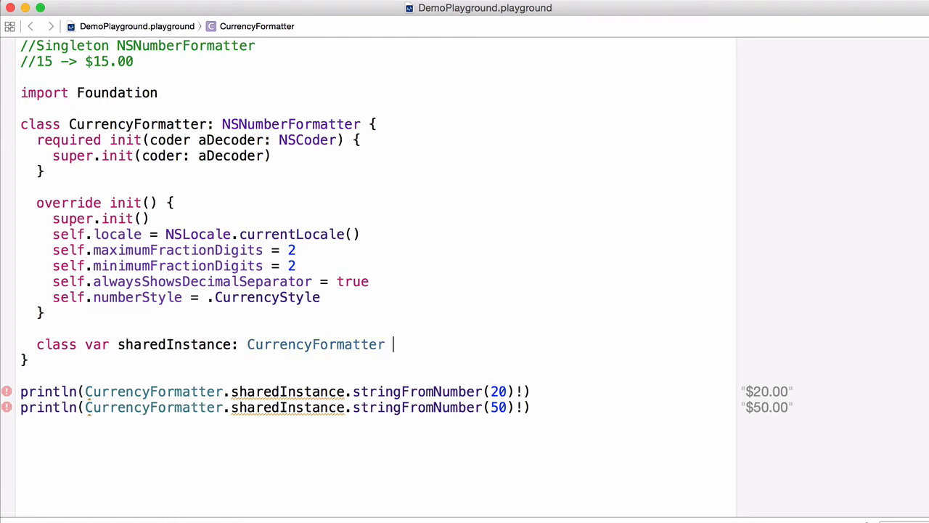
pyautogui.write('{')
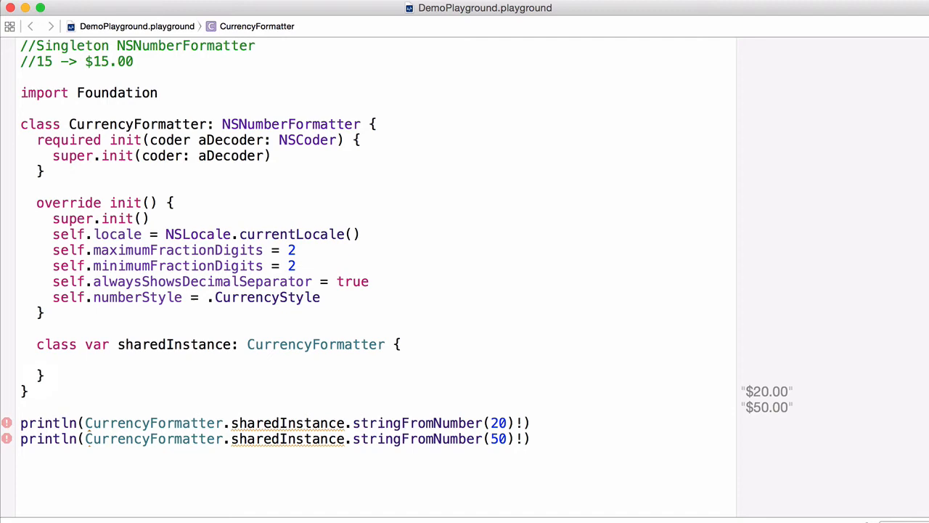
# - Nest a struct Static inside the sharedInstance property body
pyautogui.write('struct S {')
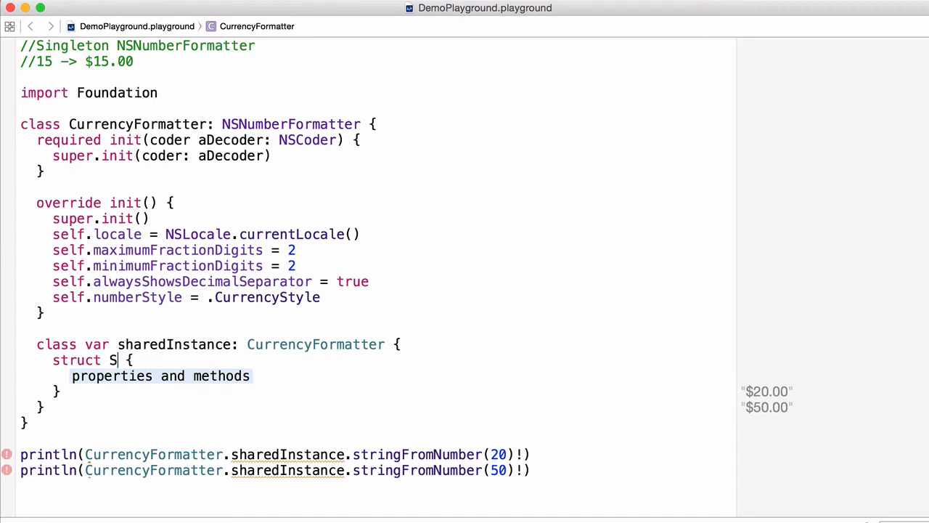
pyautogui.write('tatic')
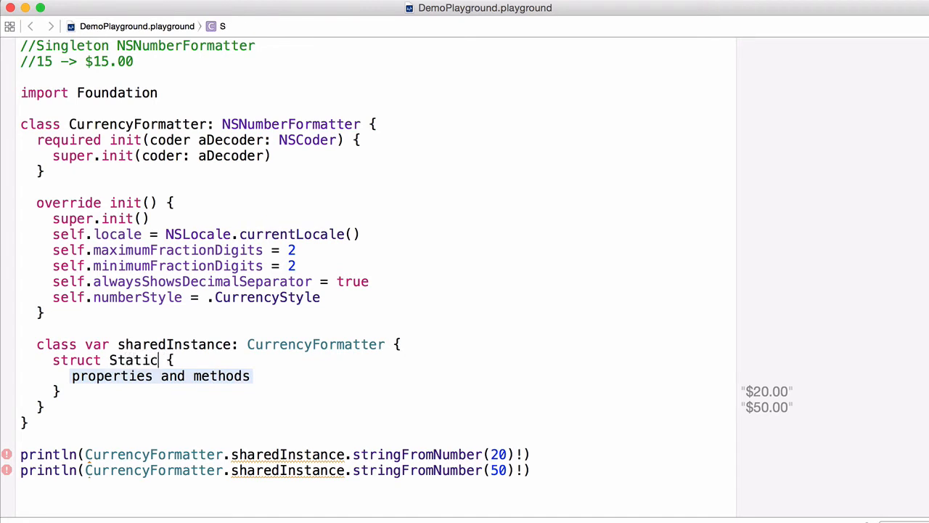
pyautogui.doubleClick(160, 375)
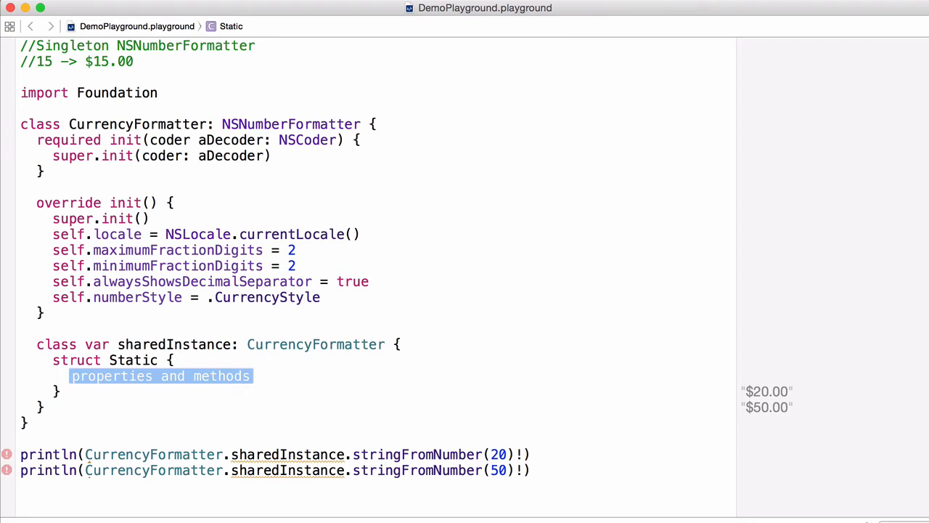
# - Give Static a static let instance = CurrencyFormatter()
pyautogui.write('static')
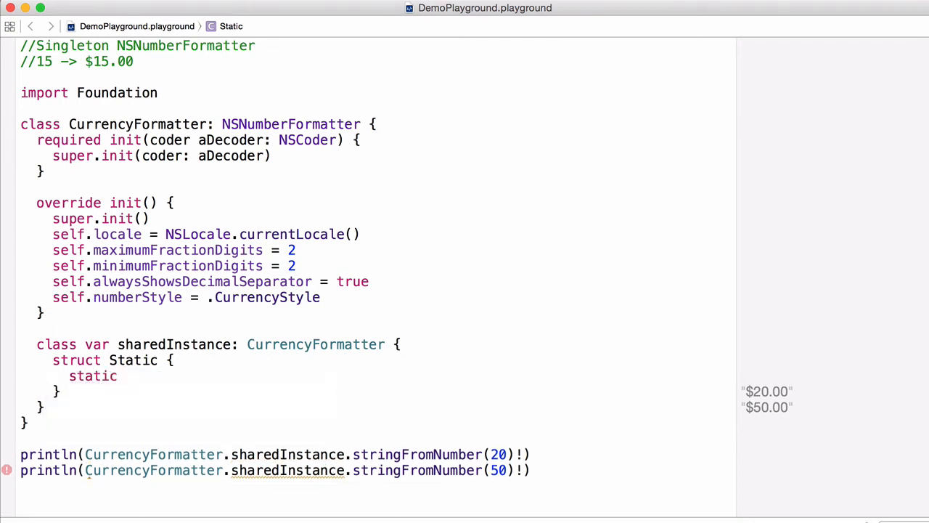
pyautogui.write('let')
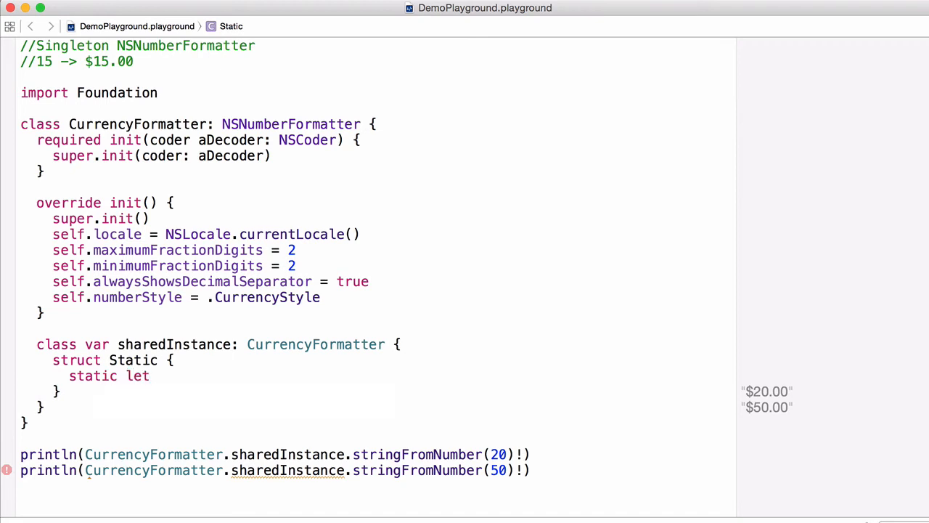
pyautogui.write('instance')
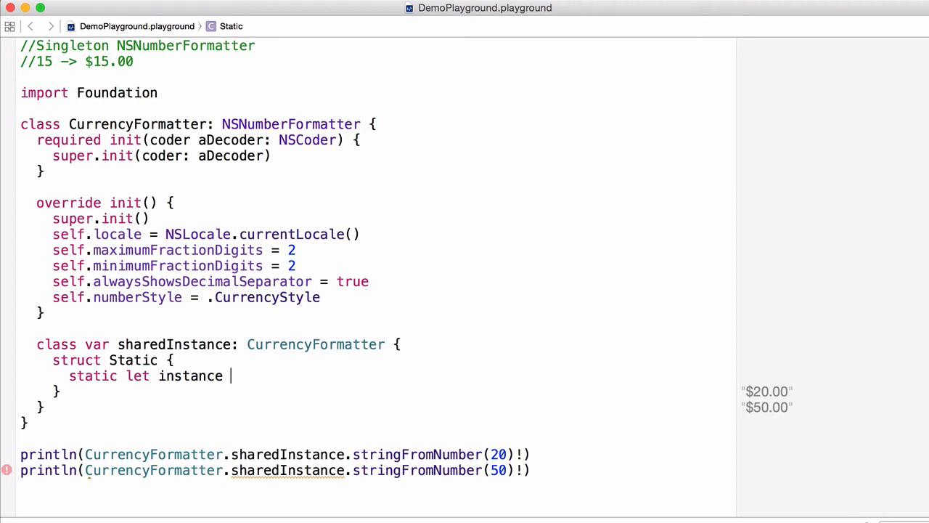
pyautogui.write('= C')
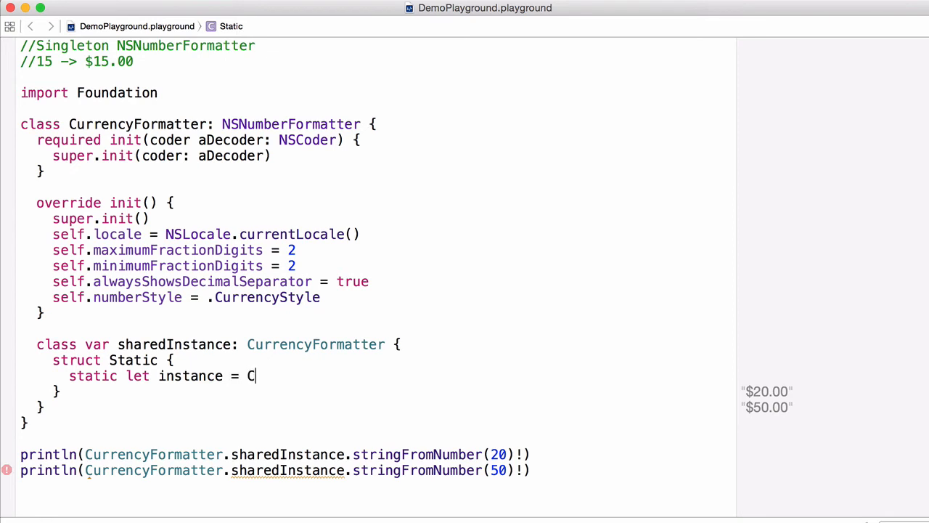
pyautogui.write('urrencyFormatter(')
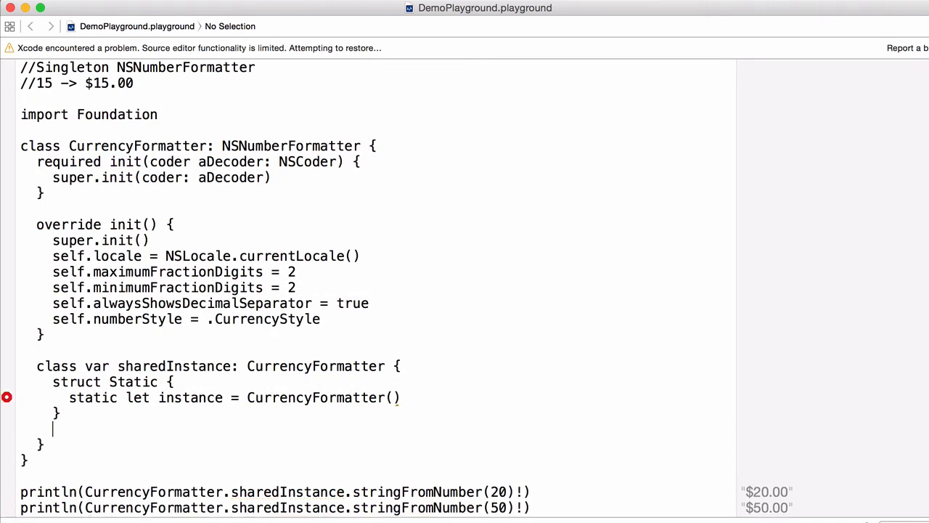
# - Return Static.instance from the sharedInstance getter so the $20.00 and $50.00 results reappear
pyautogui.write('return')
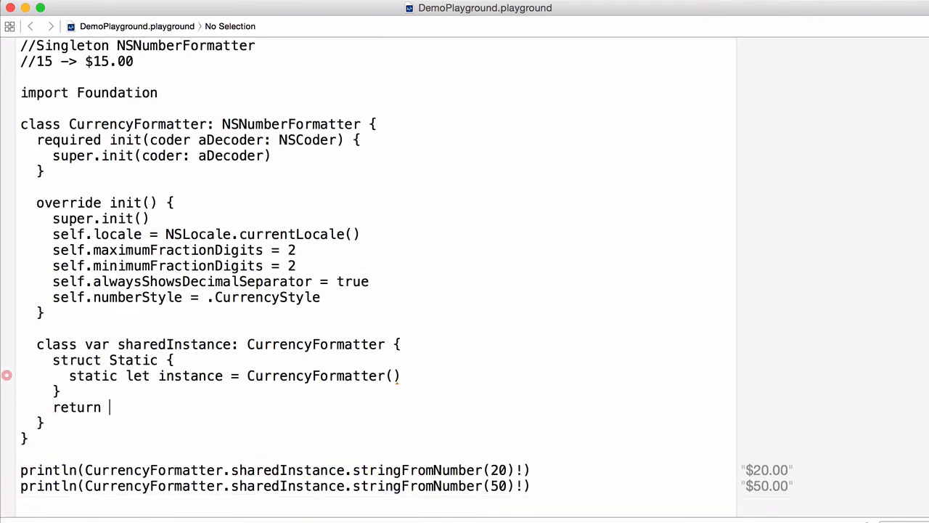
pyautogui.write('Static.instance')
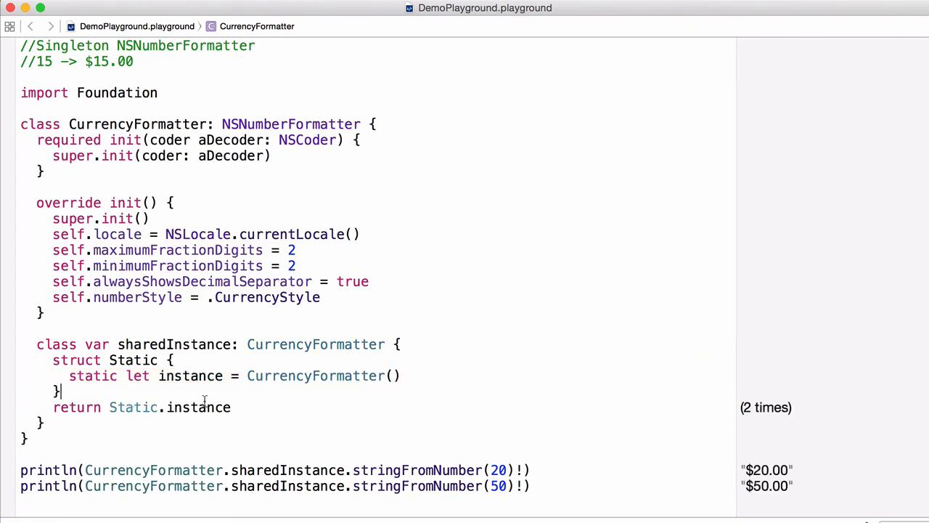
pyautogui.moveTo(708, 465)
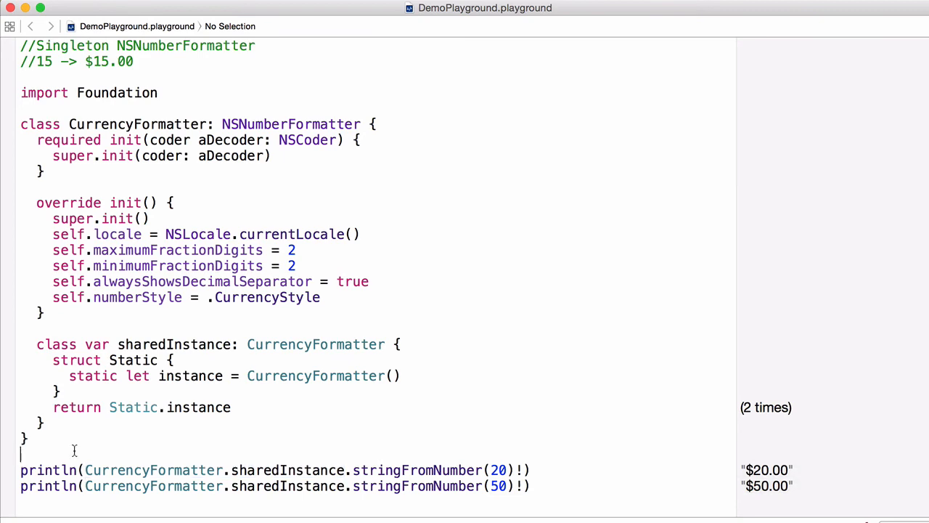
# - Print CurrencyFormatter.sharedInstance and duplicate the line to compare the two instance addresses
pyautogui.write('println()')
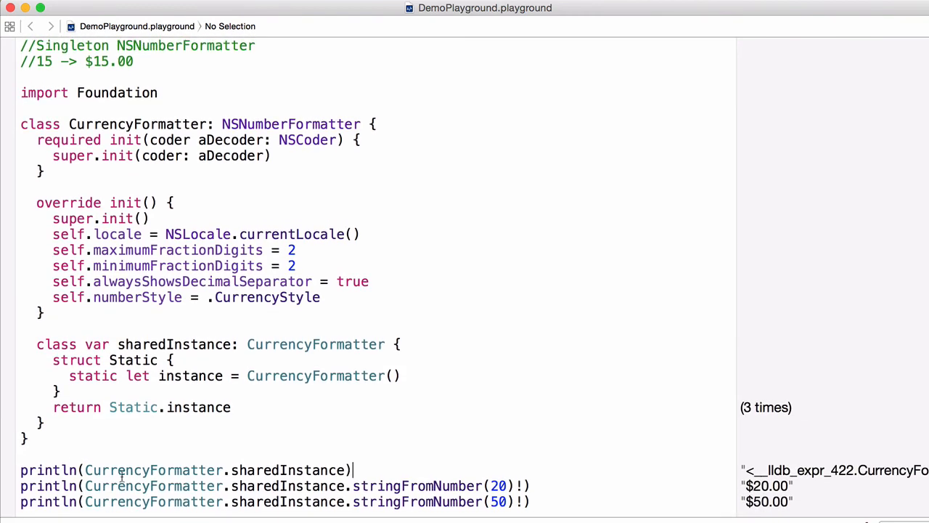
pyautogui.scroll(-3)
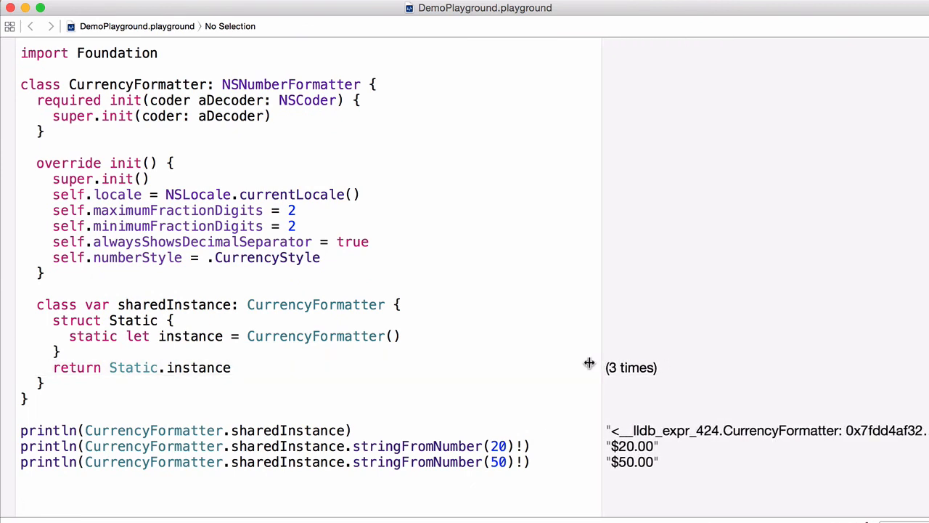
pyautogui.click(356, 430)
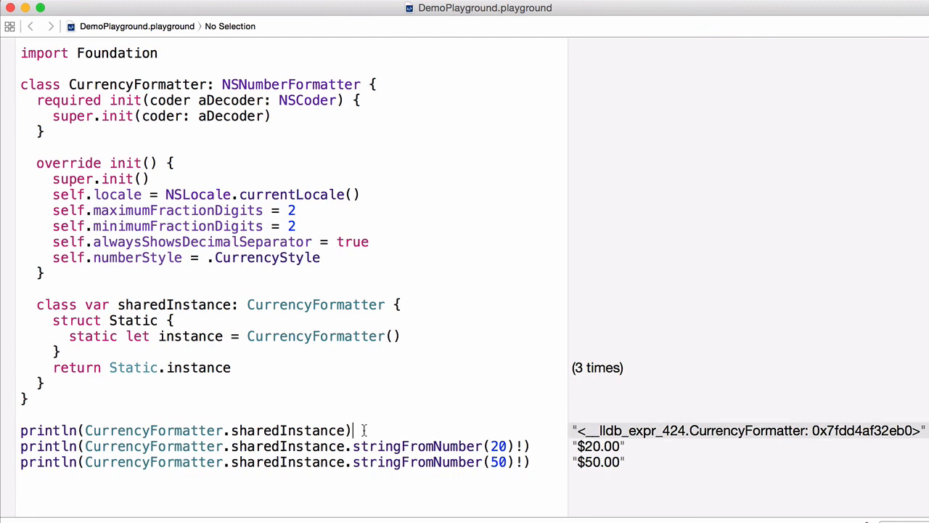
pyautogui.press('Return')
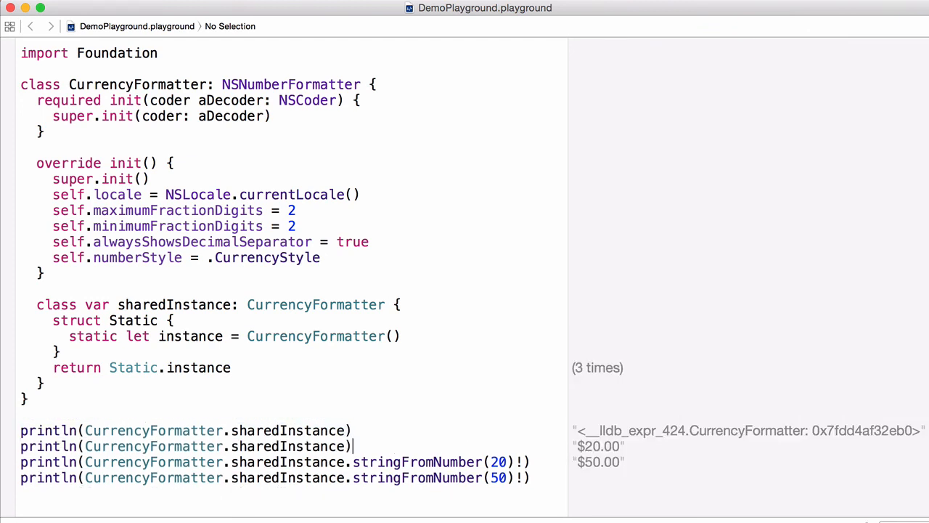